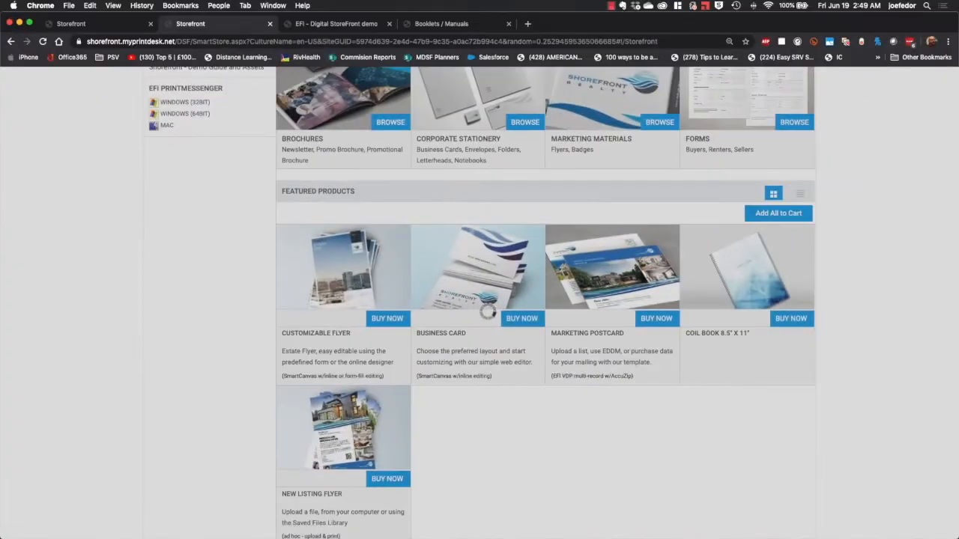
Start a Buy Now order for the Coil Book 8.5" x 11" from Featured Products.
left_click(792, 318)
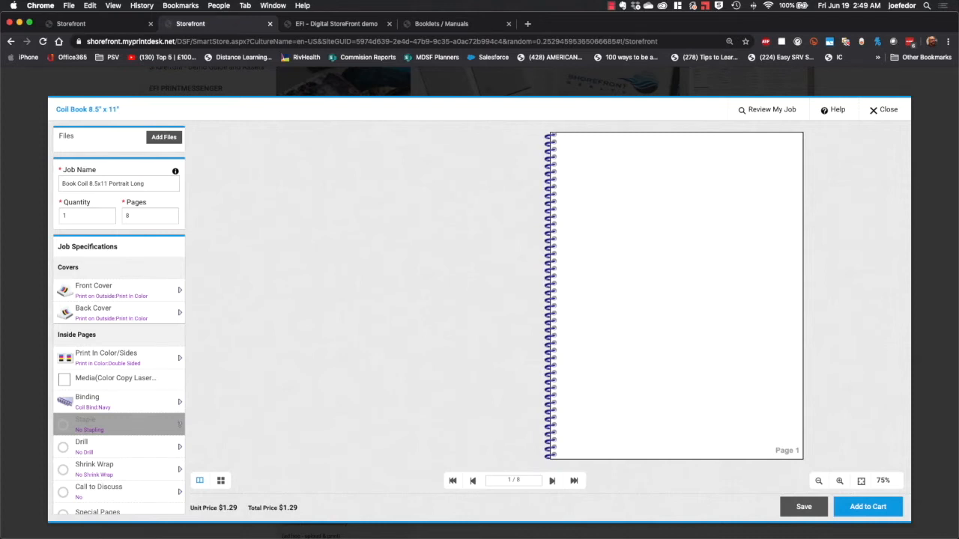
Choose ShoreFront Catalog 36pg.pdf from the FEDOR Demo Assets folder as the print file.
left_click(163, 138)
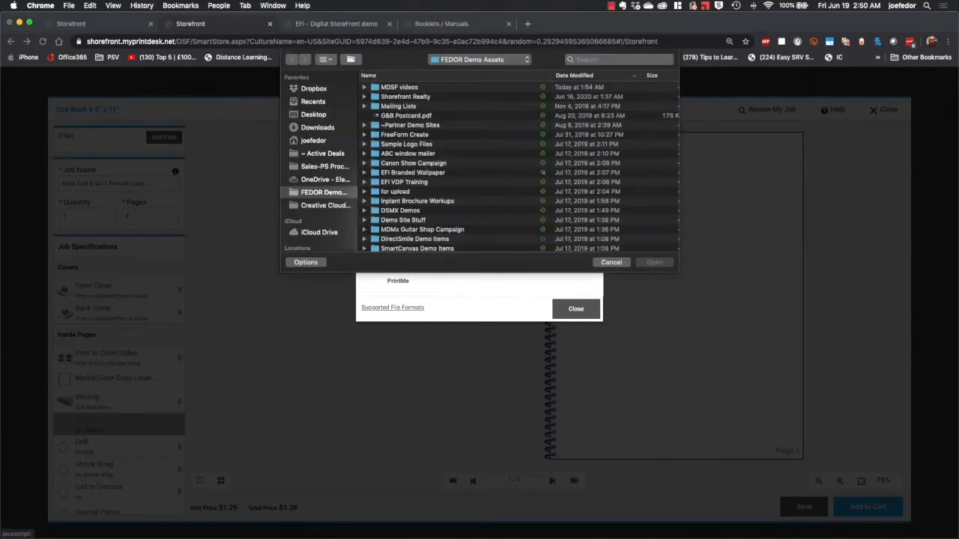
scroll("down", 3)
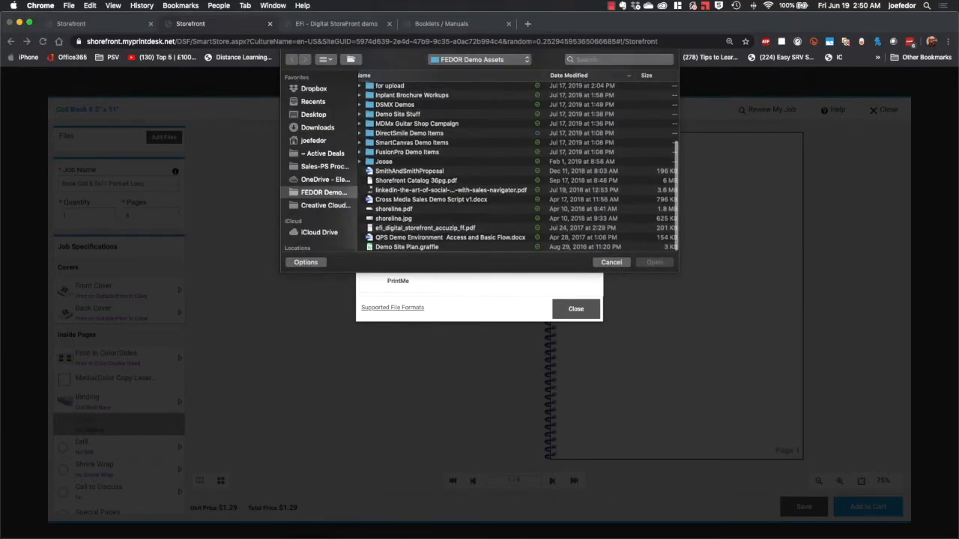
left_click(415, 180)
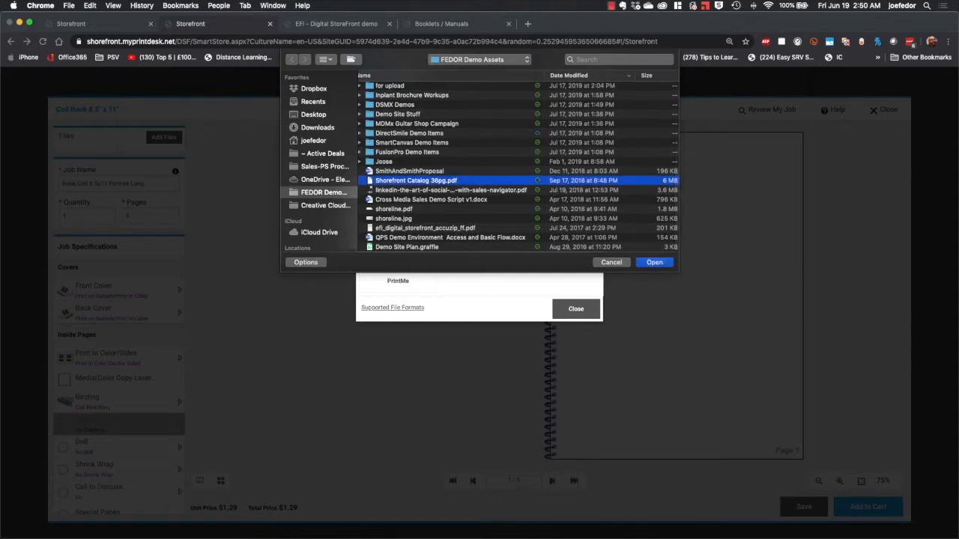
left_click(653, 262)
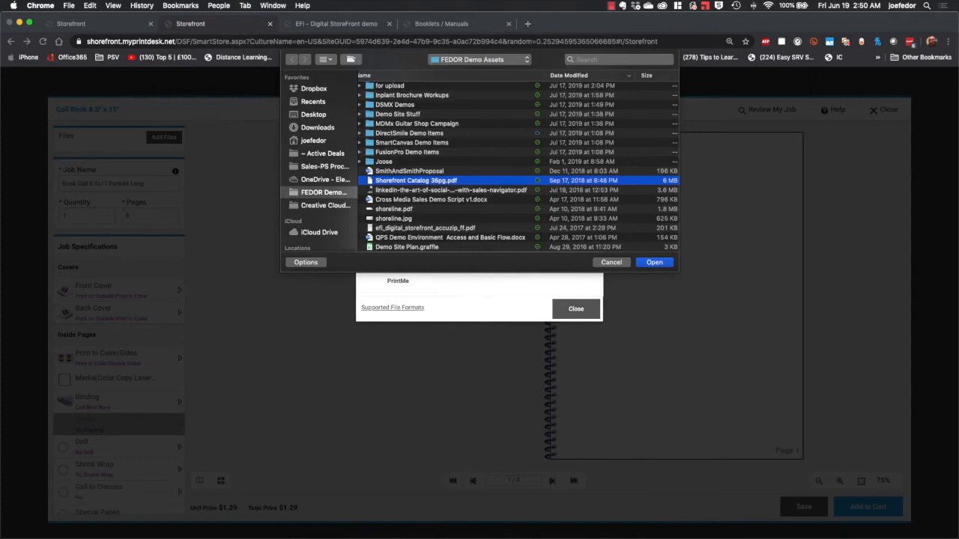
left_click(653, 263)
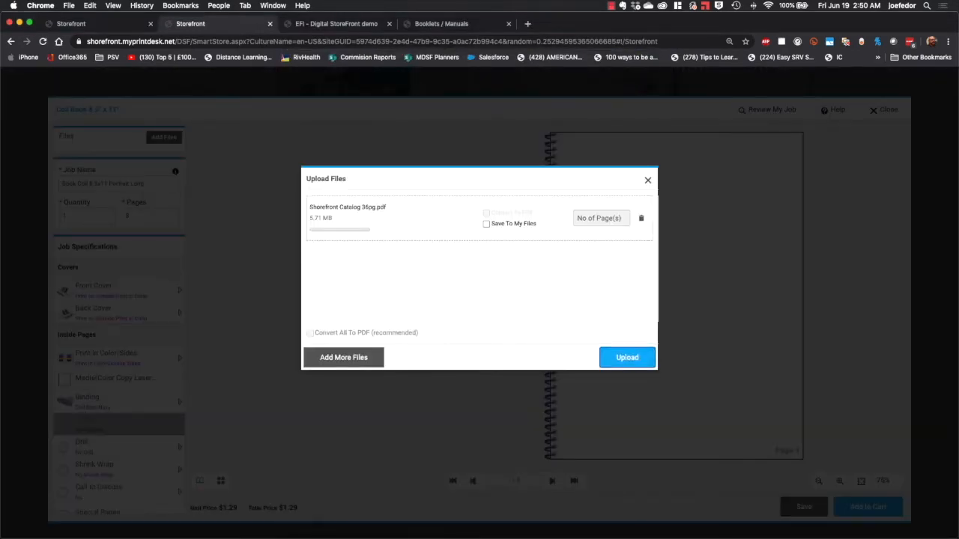
Upload the catalog PDF so the job shows 36 pages at $3.97.
left_click(626, 356)
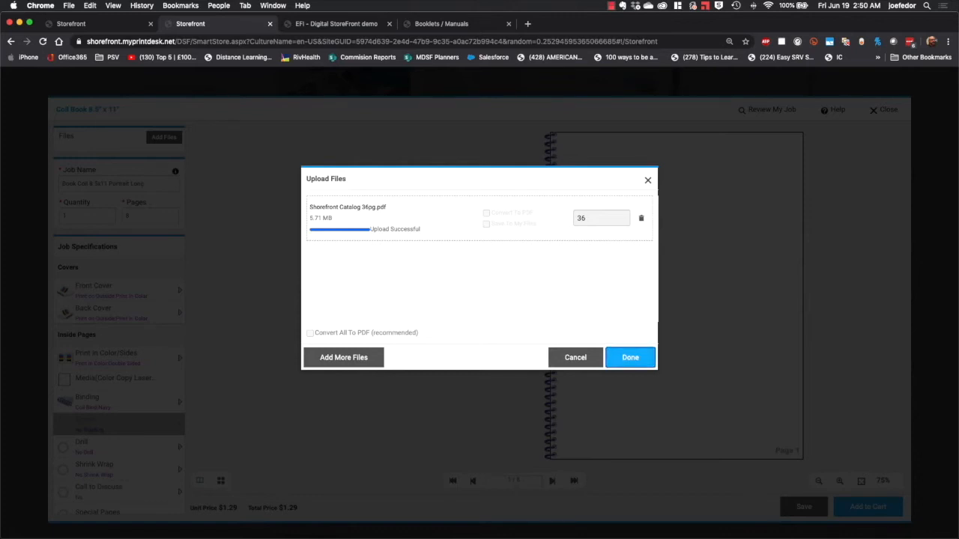
left_click(629, 356)
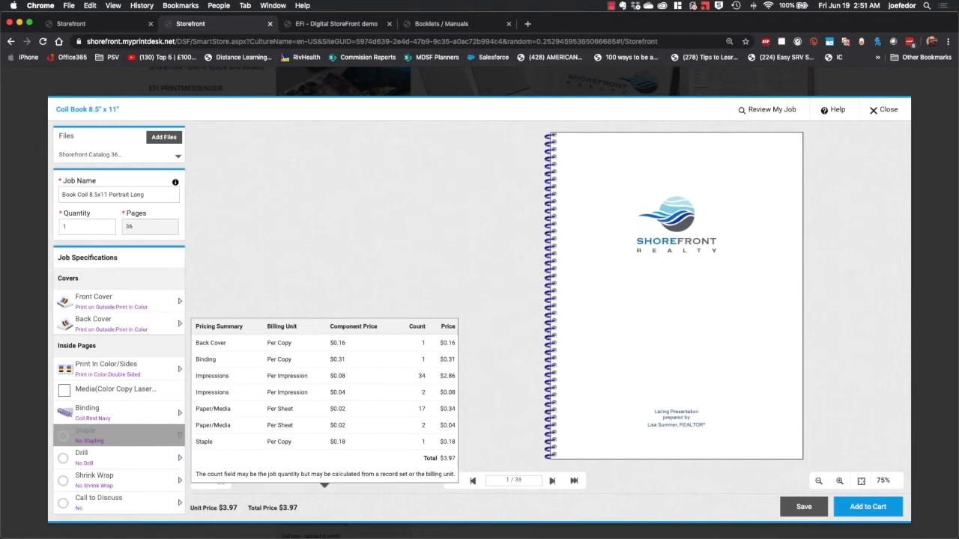
Set the quantity to 50 copies, bringing the total to $198.60.
type("50")
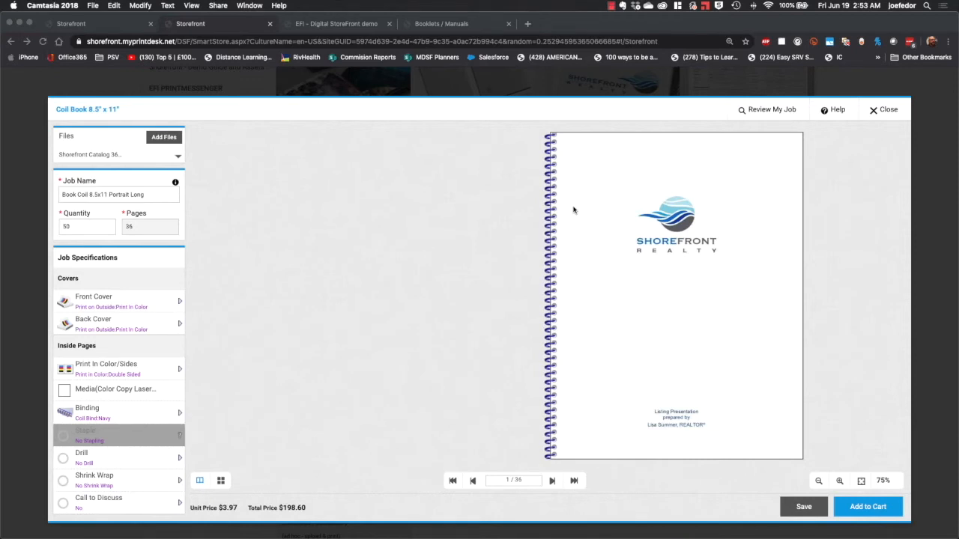
mouse_move(420, 261)
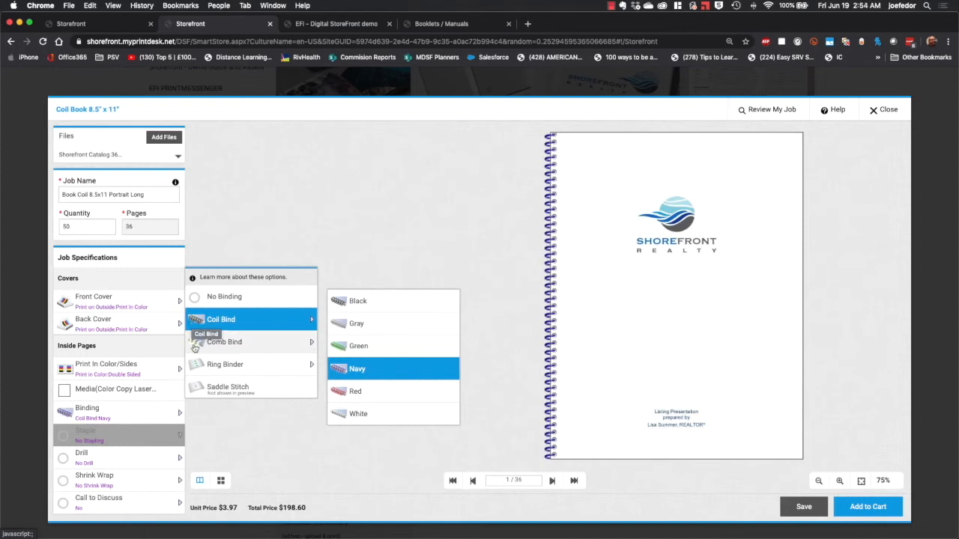
mouse_move(225, 342)
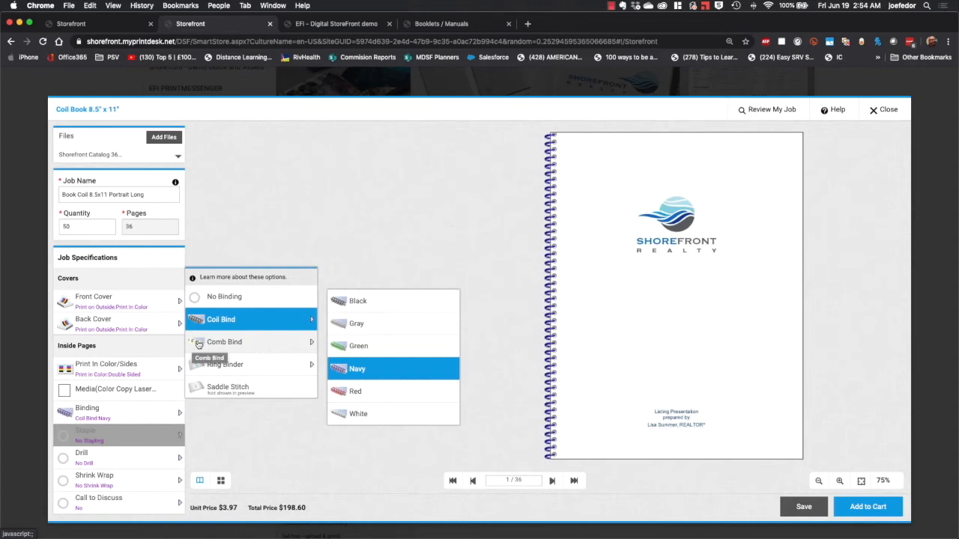
mouse_move(222, 320)
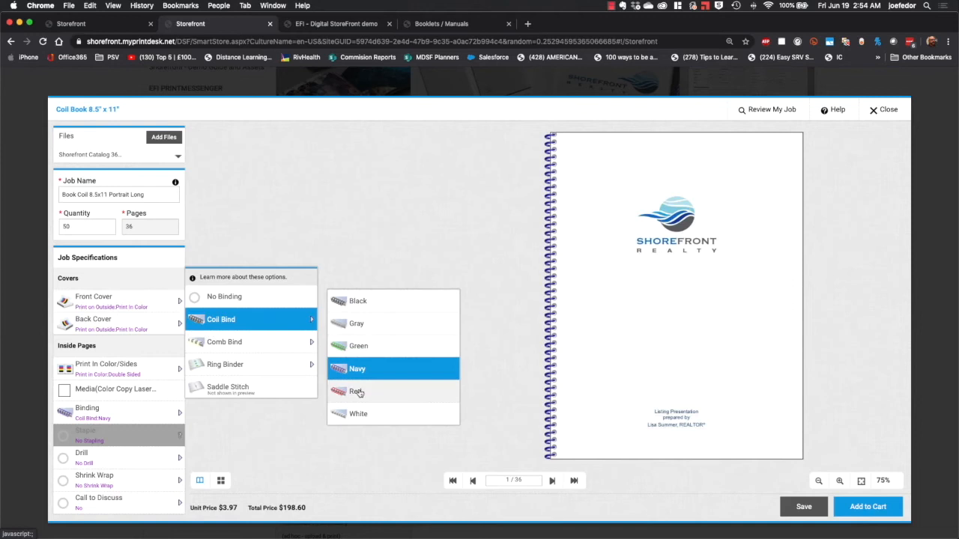
Switch the coil binding colour from navy to red.
left_click(356, 391)
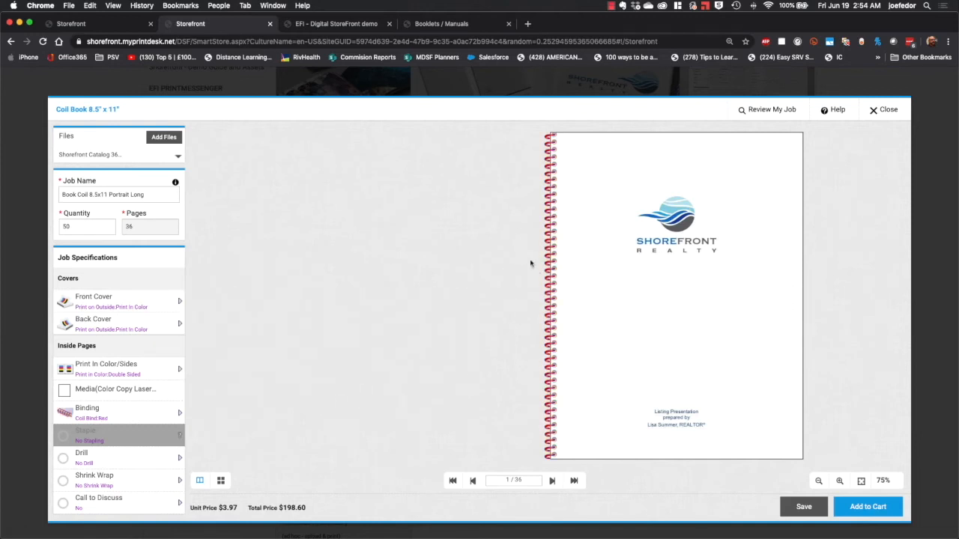
mouse_move(502, 316)
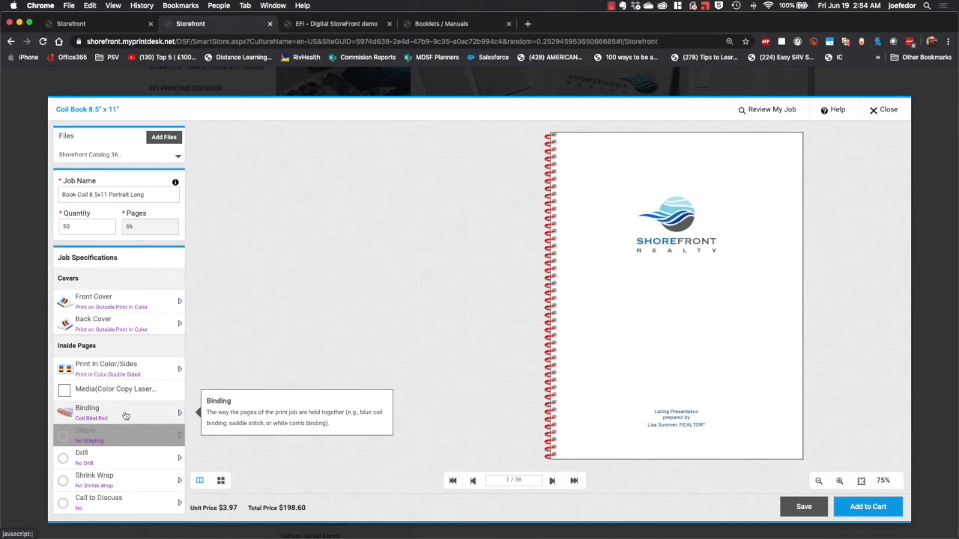
Choose left-side staples and a hole drilling option, ending on 3 Staples Left Side.
left_click(87, 410)
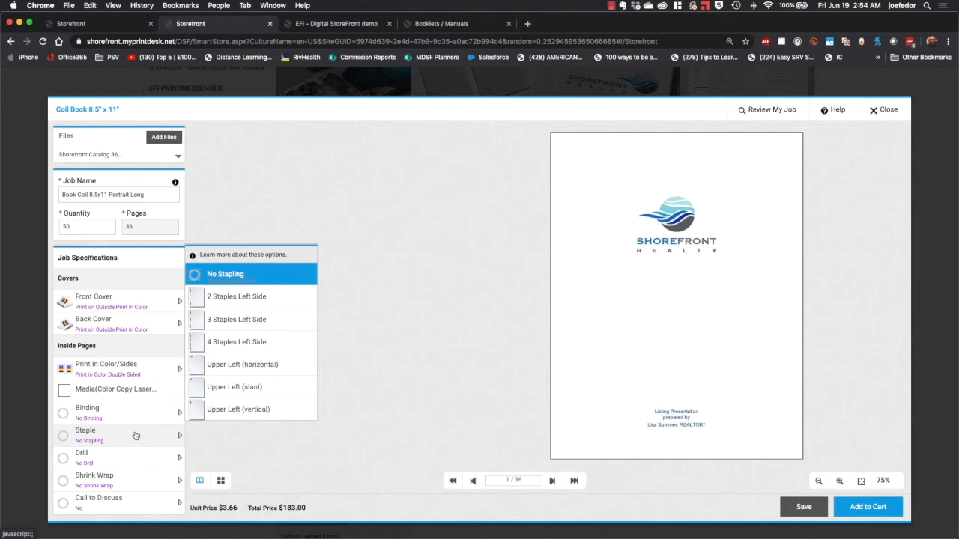
left_click(237, 319)
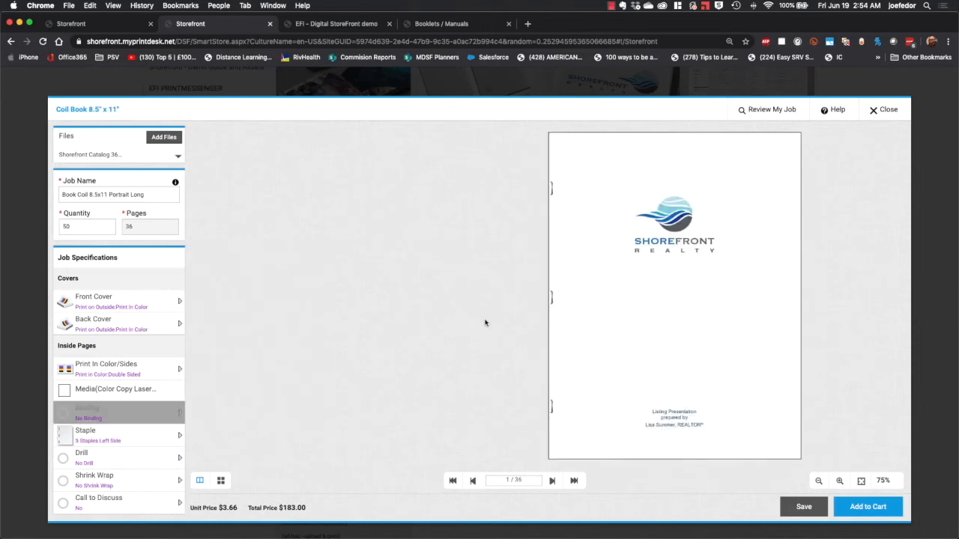
left_click(84, 453)
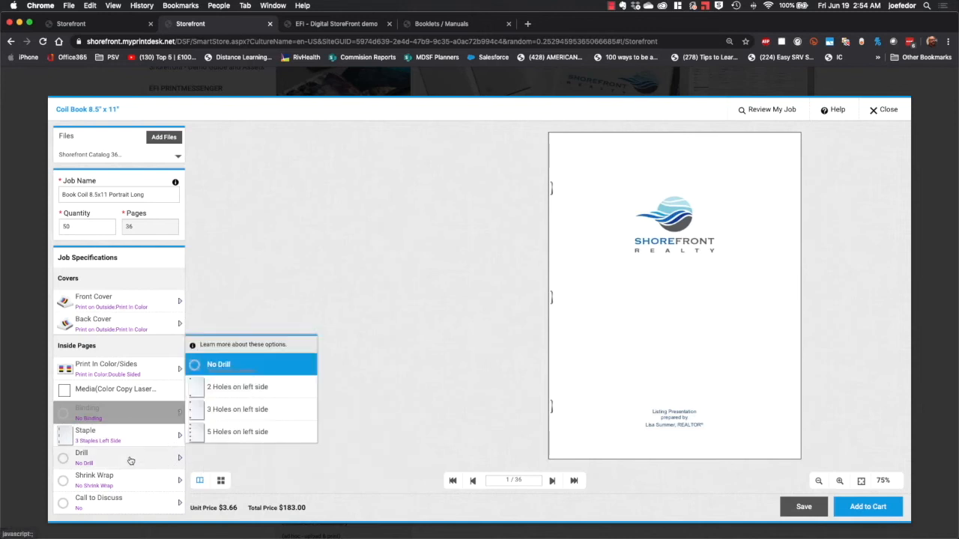
left_click(237, 409)
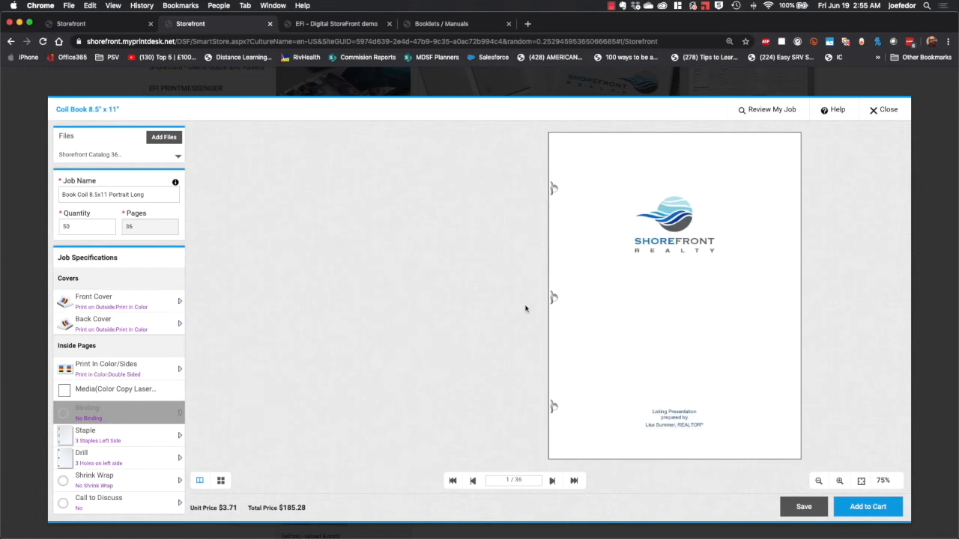
mouse_move(545, 205)
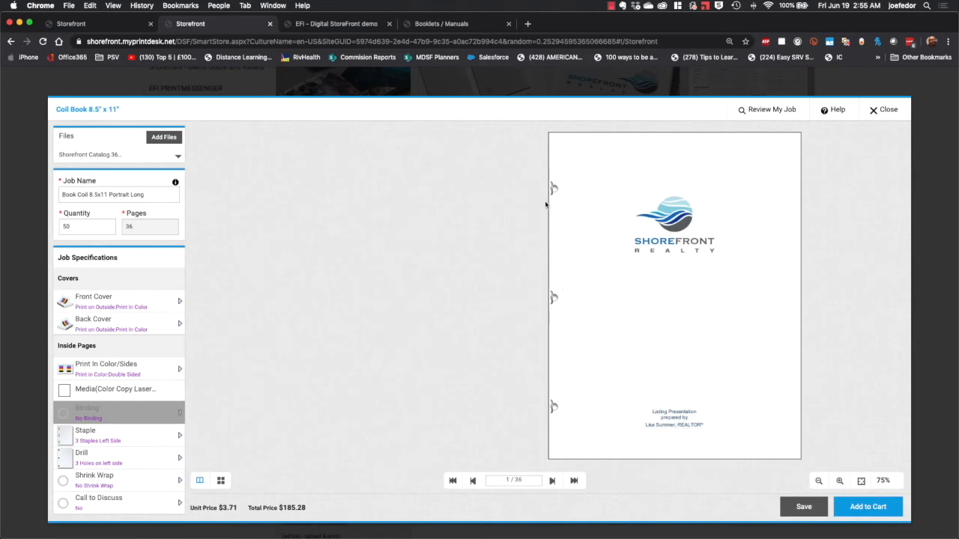
mouse_move(592, 313)
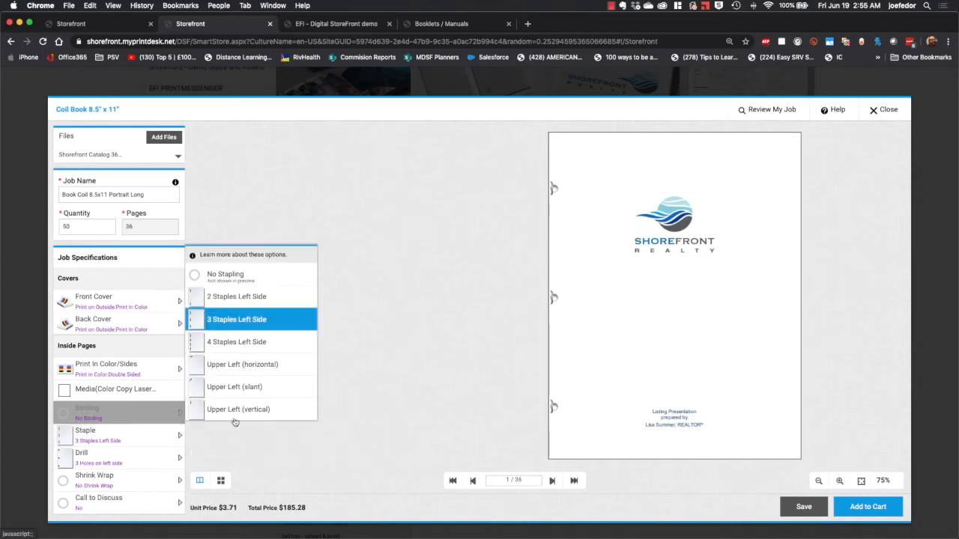
left_click(236, 296)
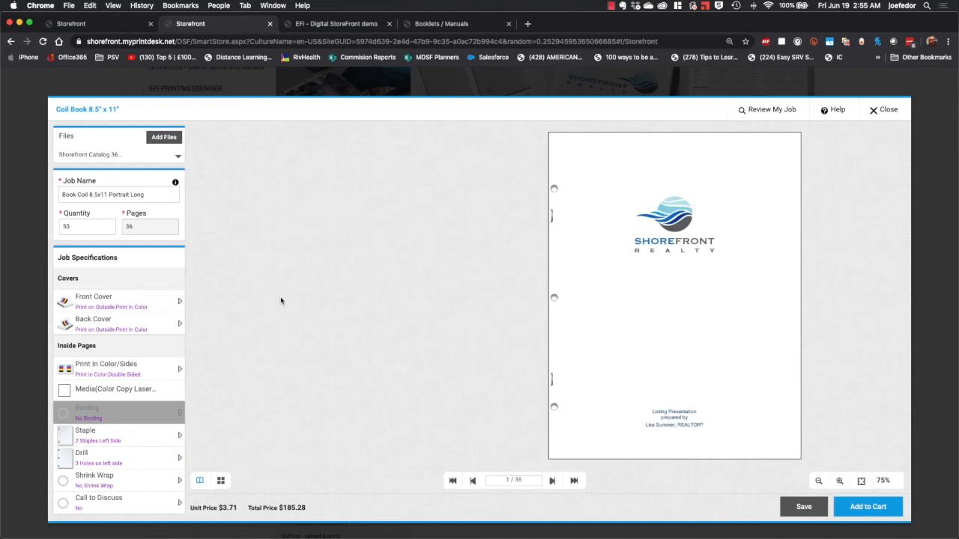
left_click(552, 481)
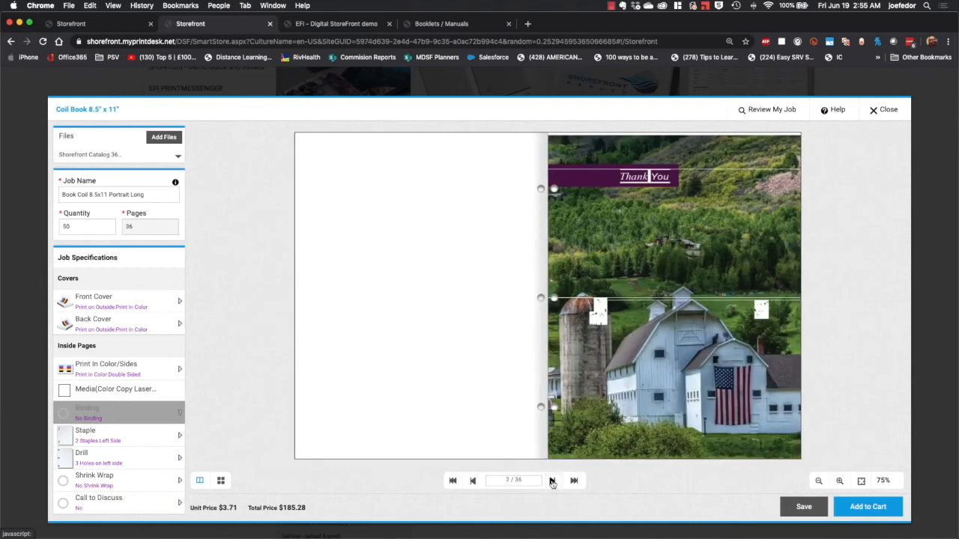
left_click(553, 481)
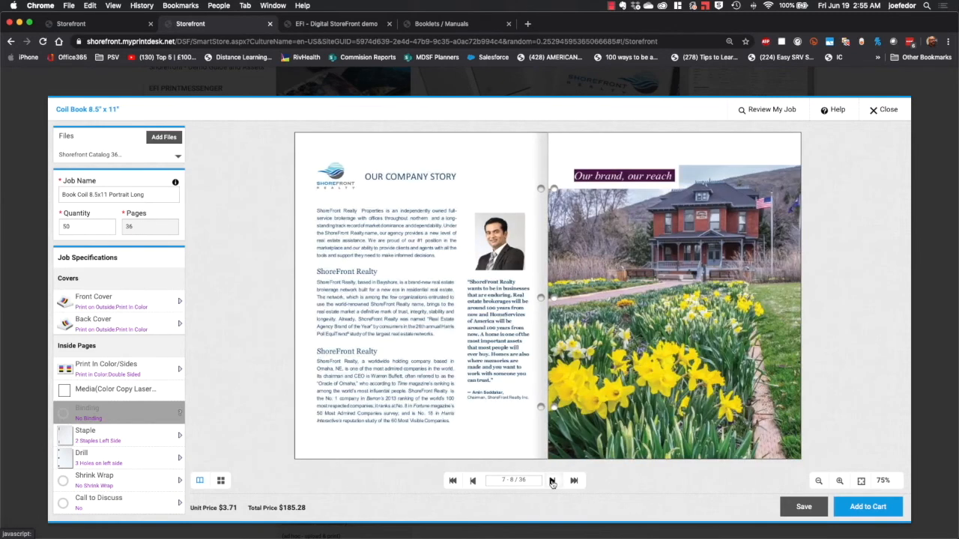
left_click(551, 480)
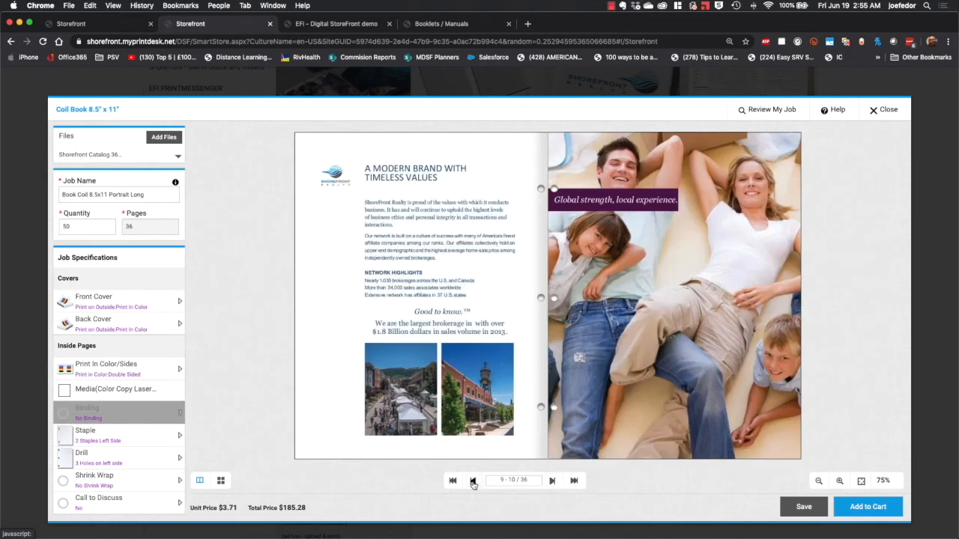
left_click(473, 481)
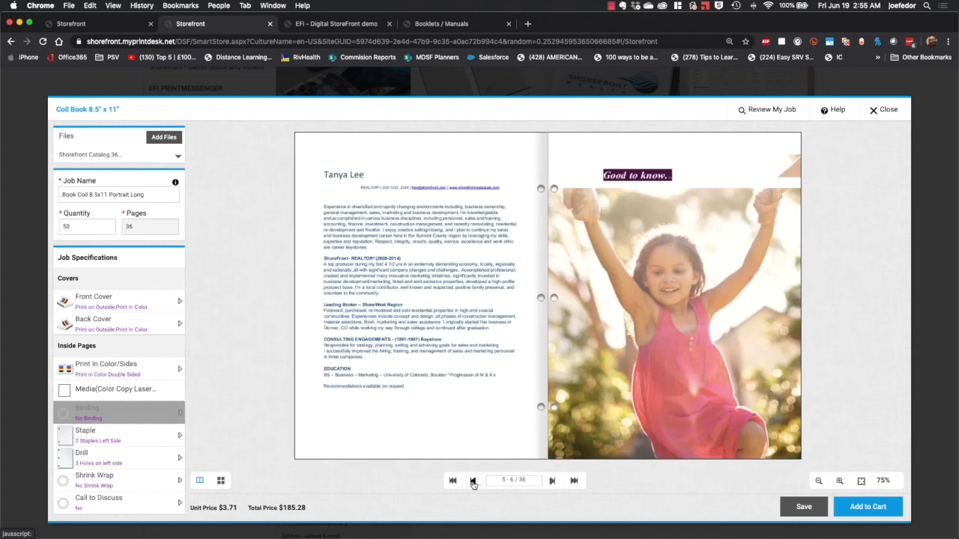
left_click(474, 481)
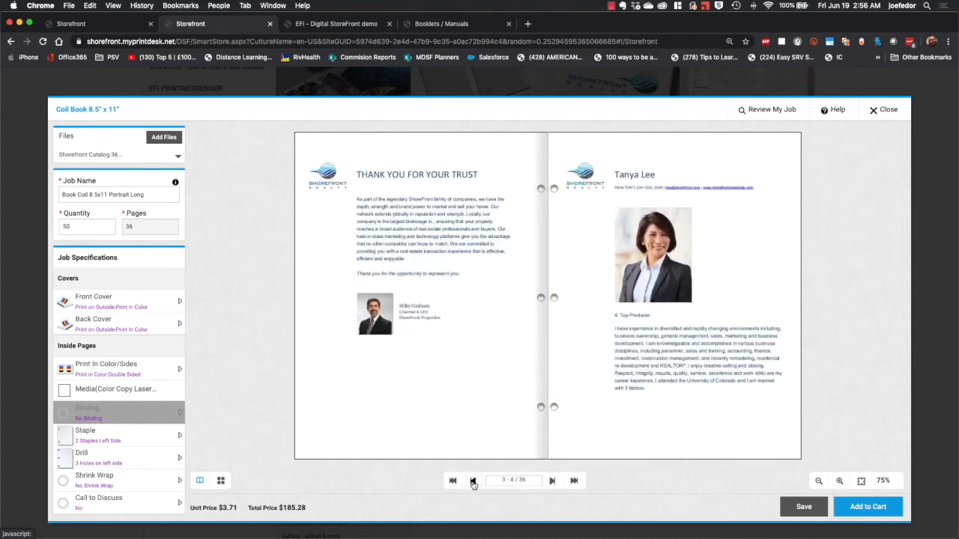
left_click(473, 481)
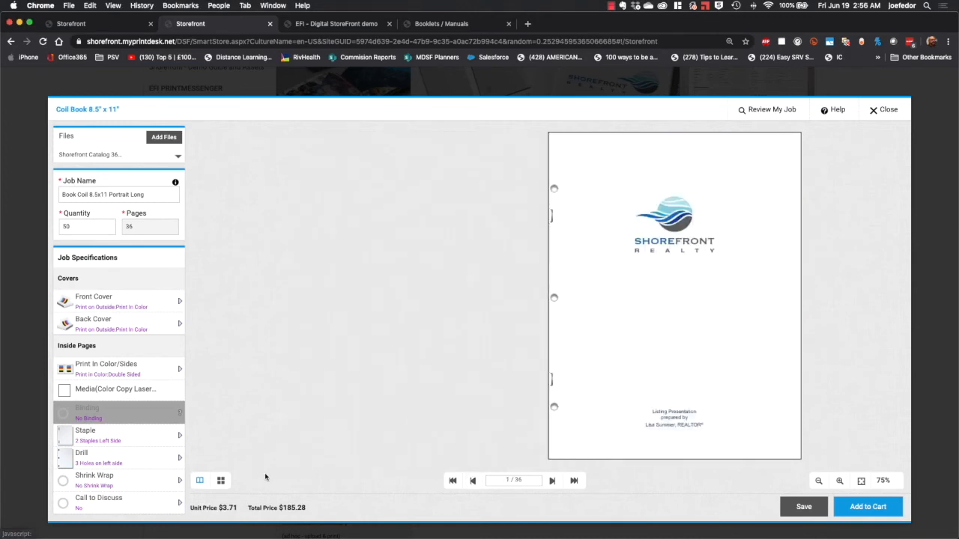
left_click(222, 480)
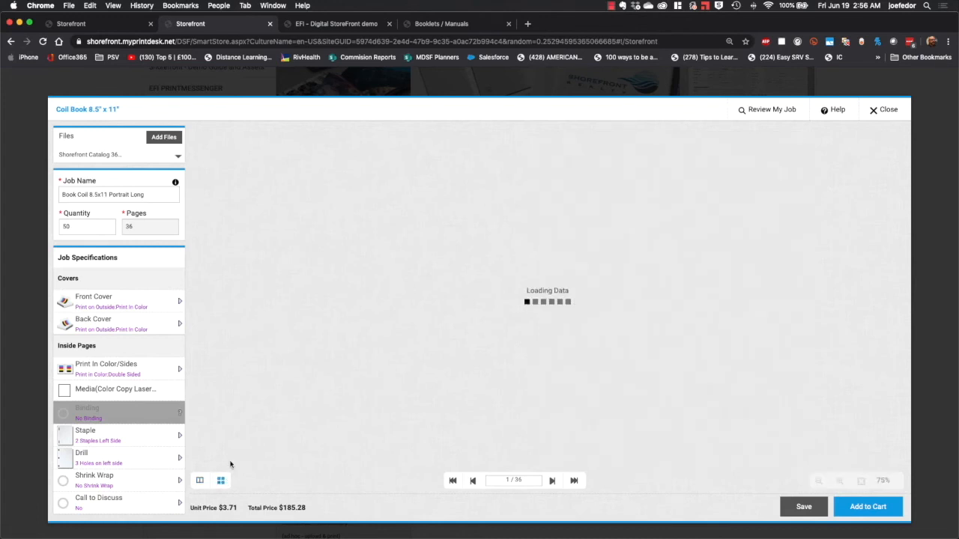
mouse_move(339, 364)
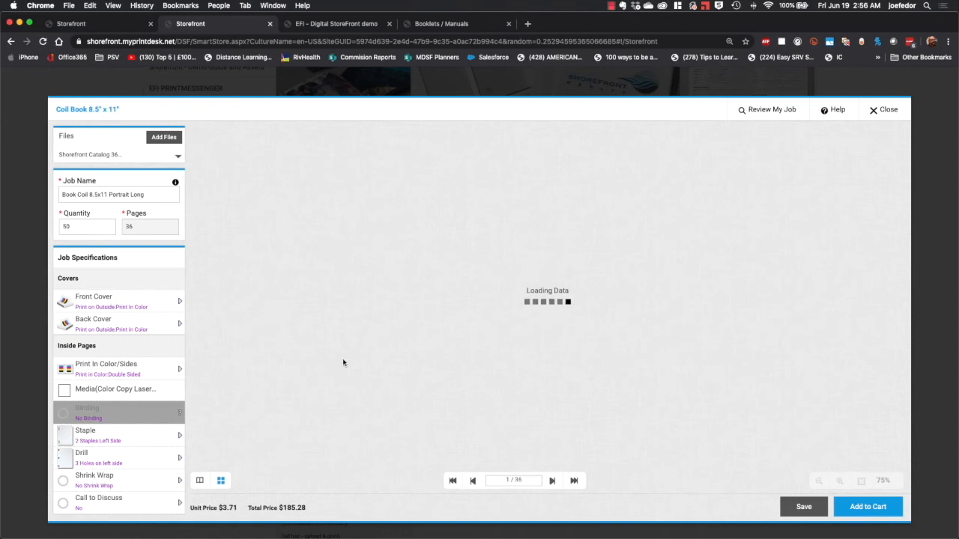
left_click(220, 479)
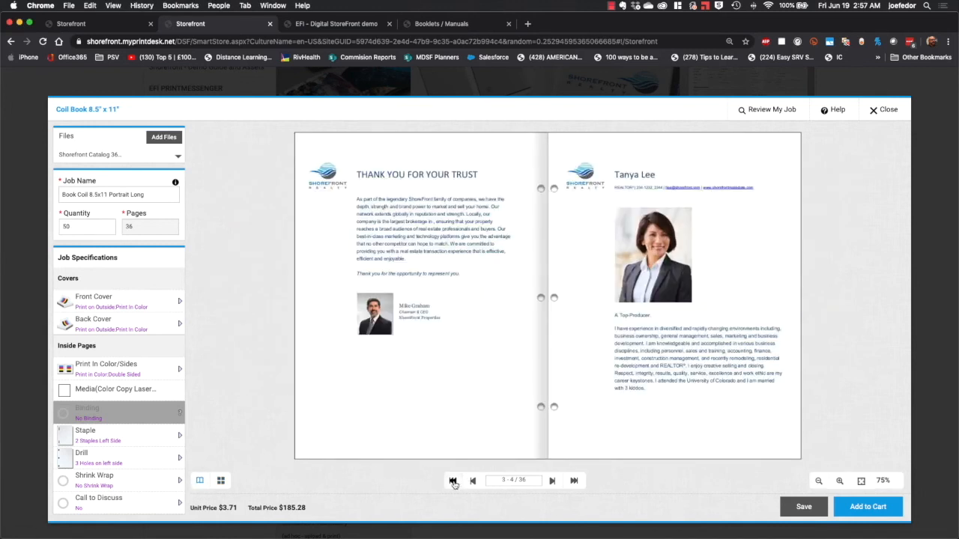
left_click(453, 481)
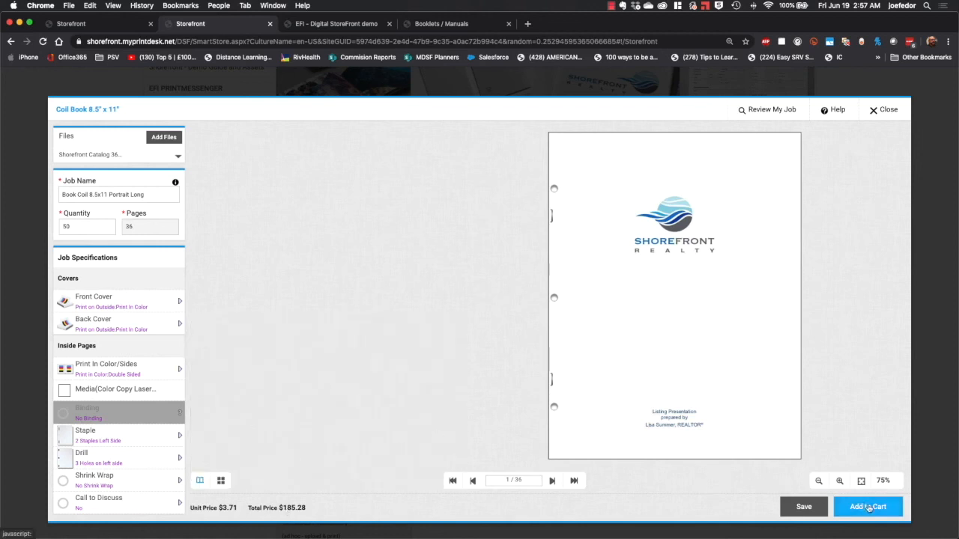
Add the job to the cart and agree to the proof approval notice.
left_click(868, 507)
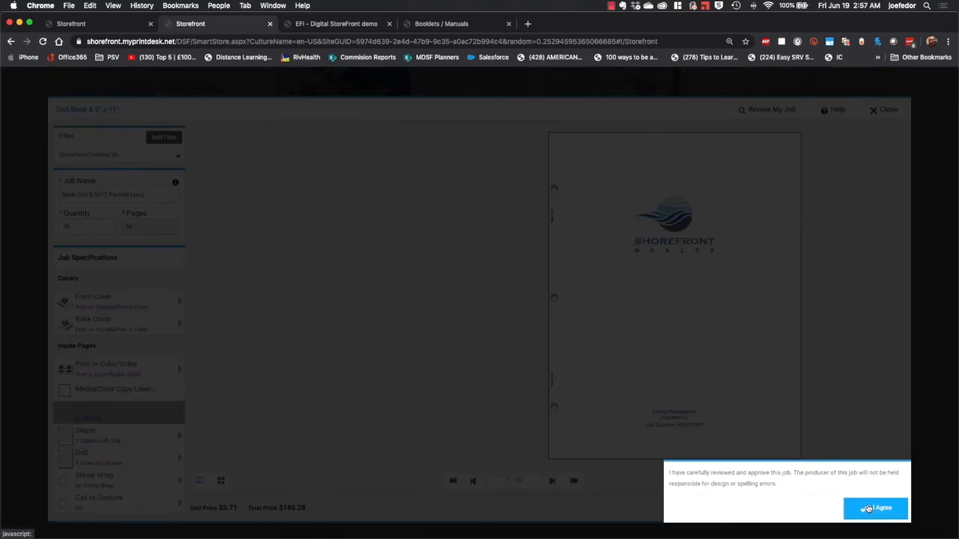
mouse_move(839, 459)
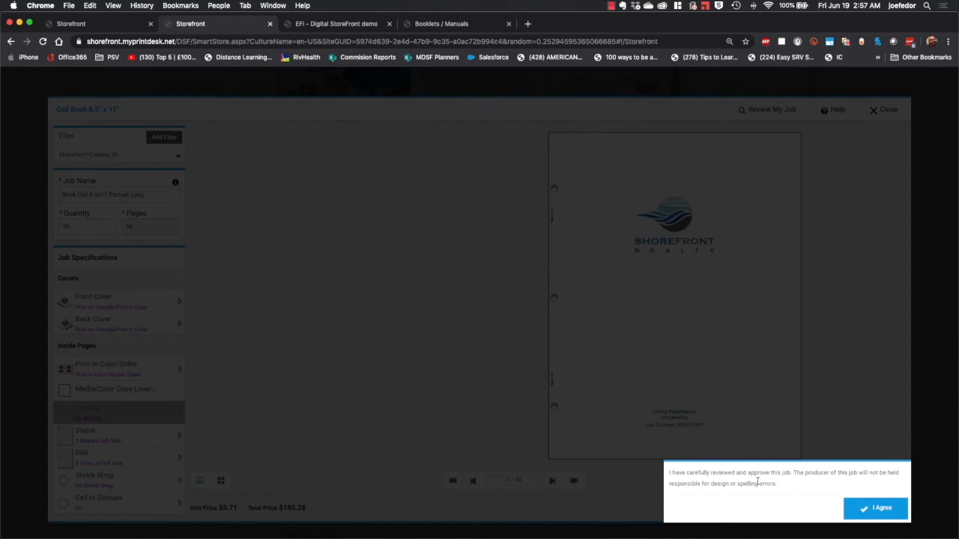
mouse_move(818, 477)
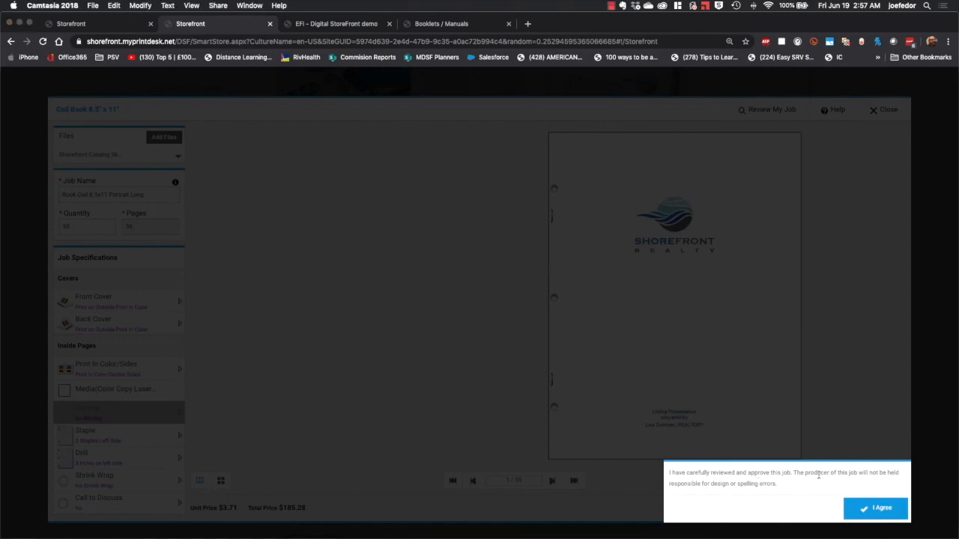
left_click(875, 508)
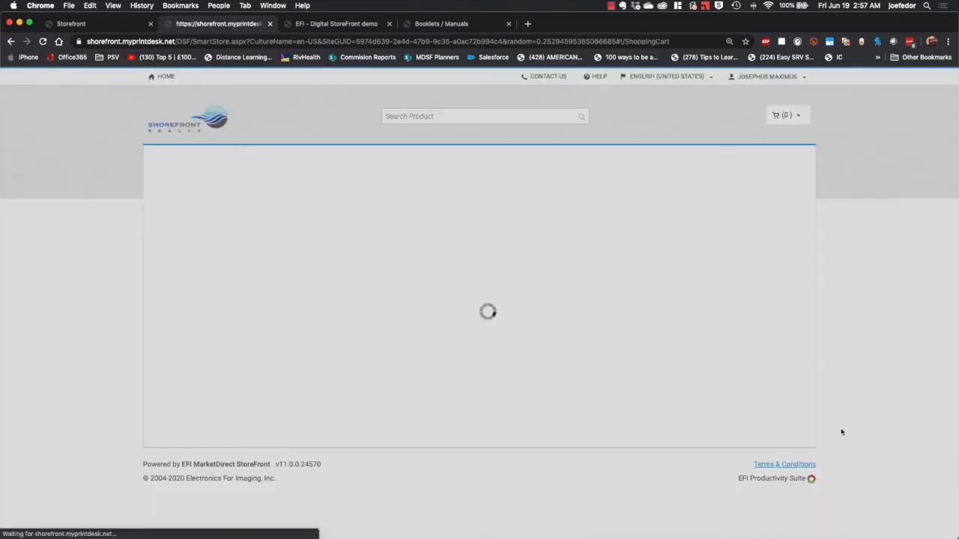